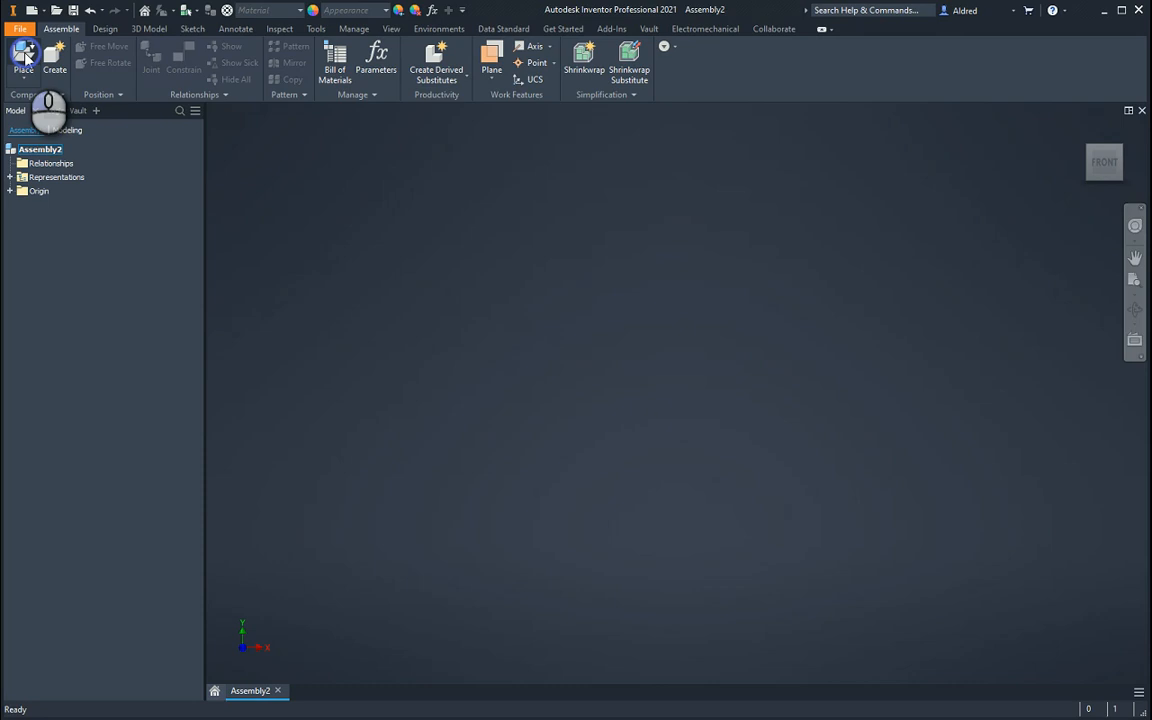
- Place Tester T1C1.ipt through Tester T4C5.ipt in Assembly2, grounded at the origin
{"action": "left_click", "coordinate": [23, 60]}
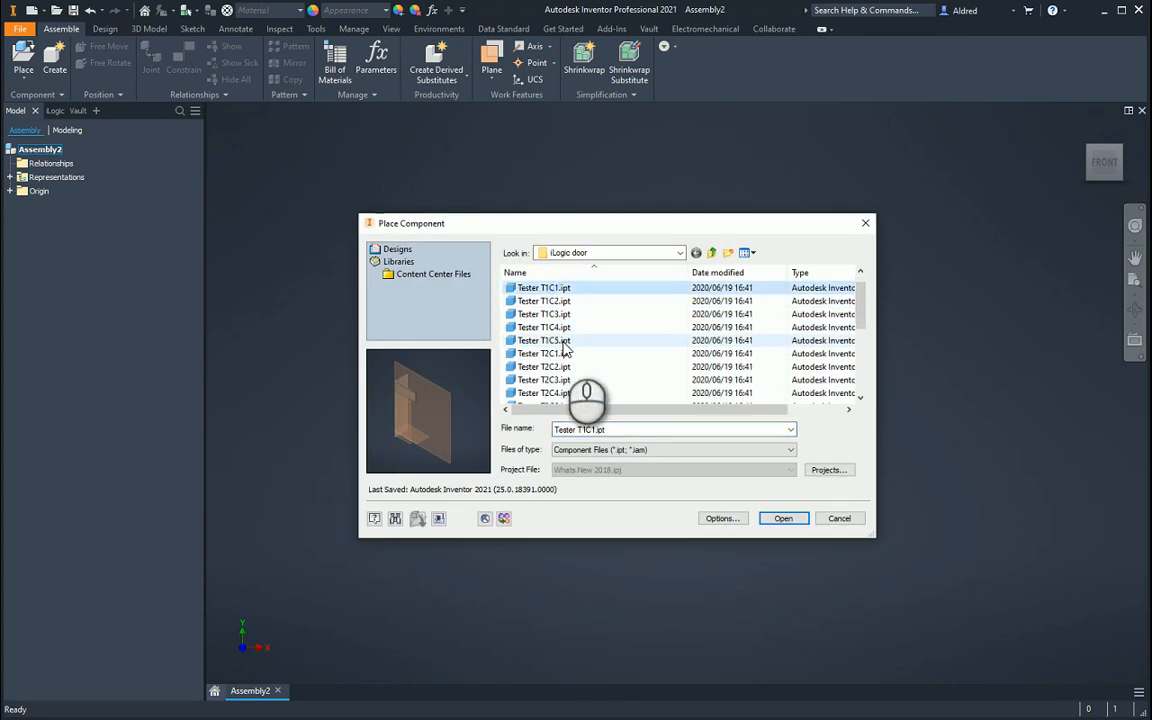
{"action": "scroll", "scroll_direction": "down", "scroll_amount": 3}
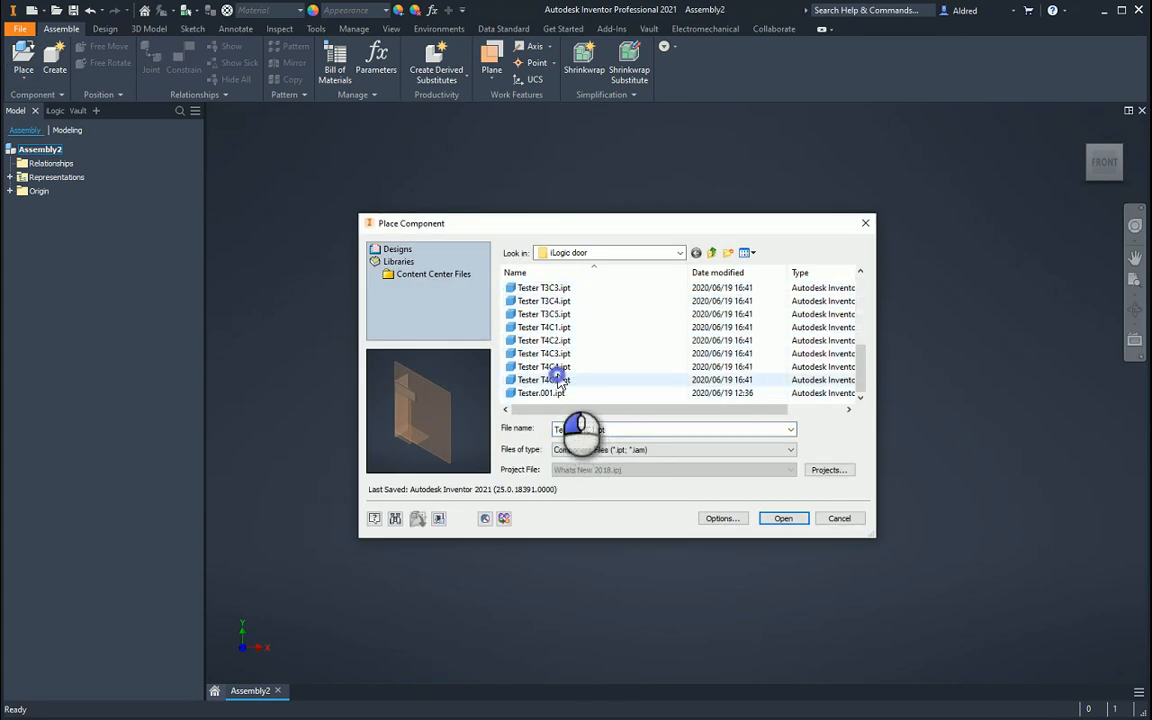
{"action": "left_click", "coordinate": [783, 518]}
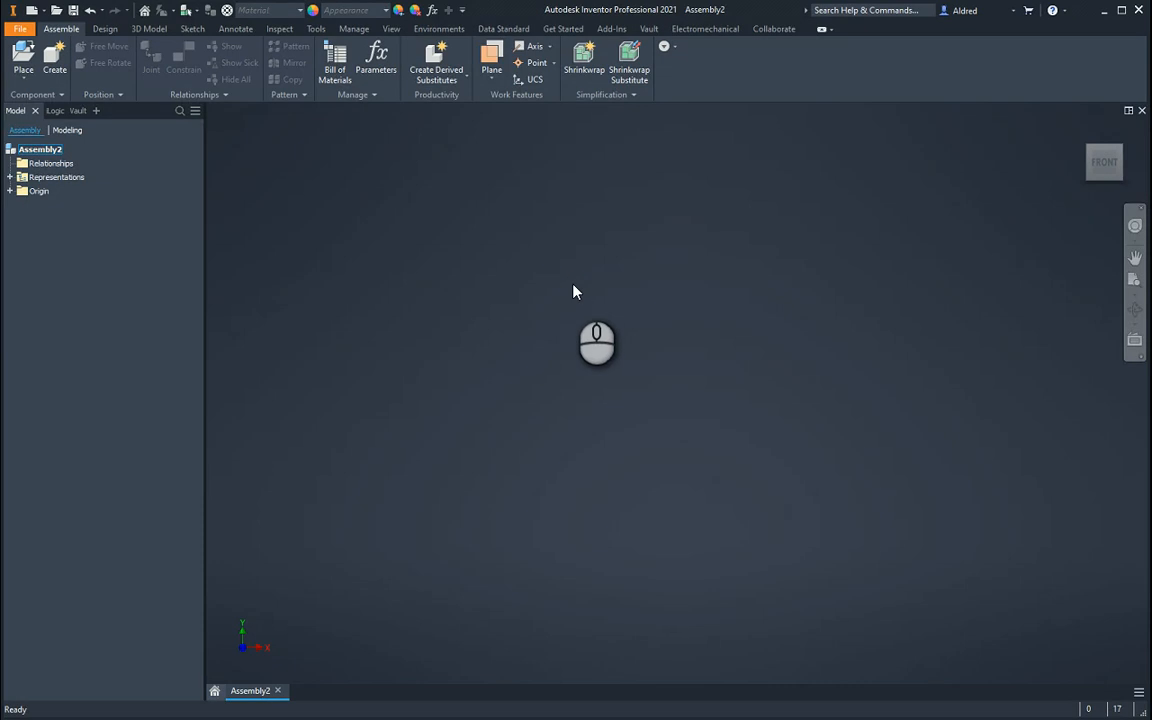
{"action": "left_click", "coordinate": [23, 60]}
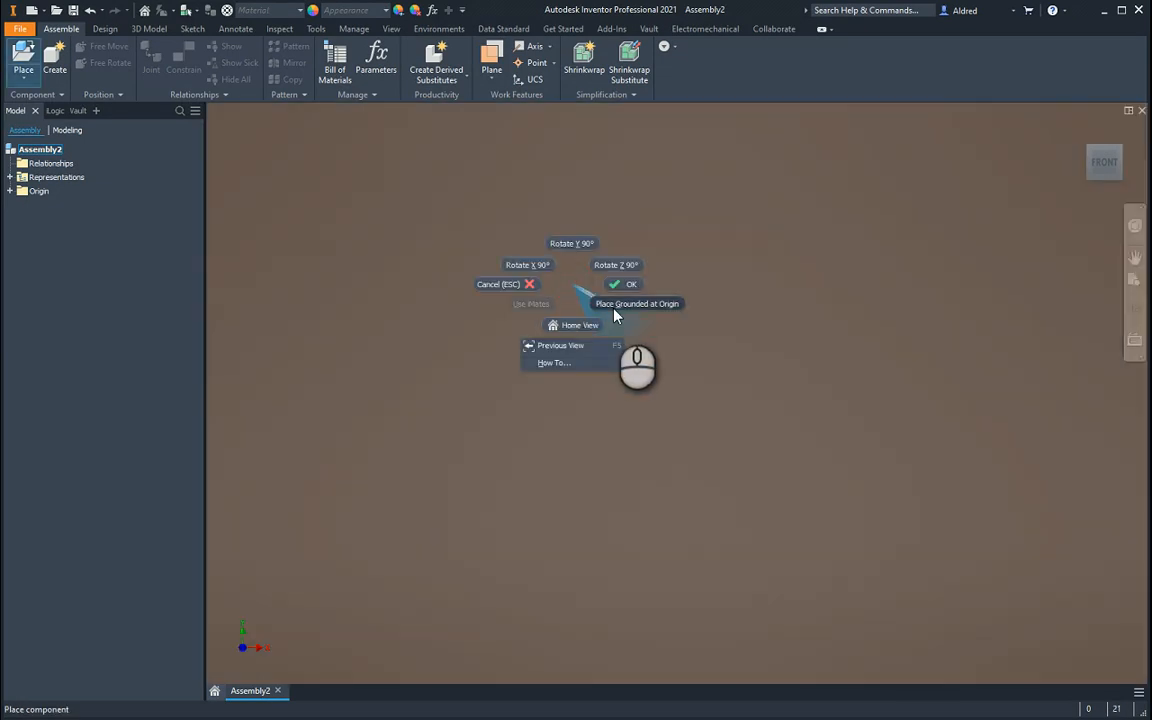
{"action": "left_click", "coordinate": [637, 303]}
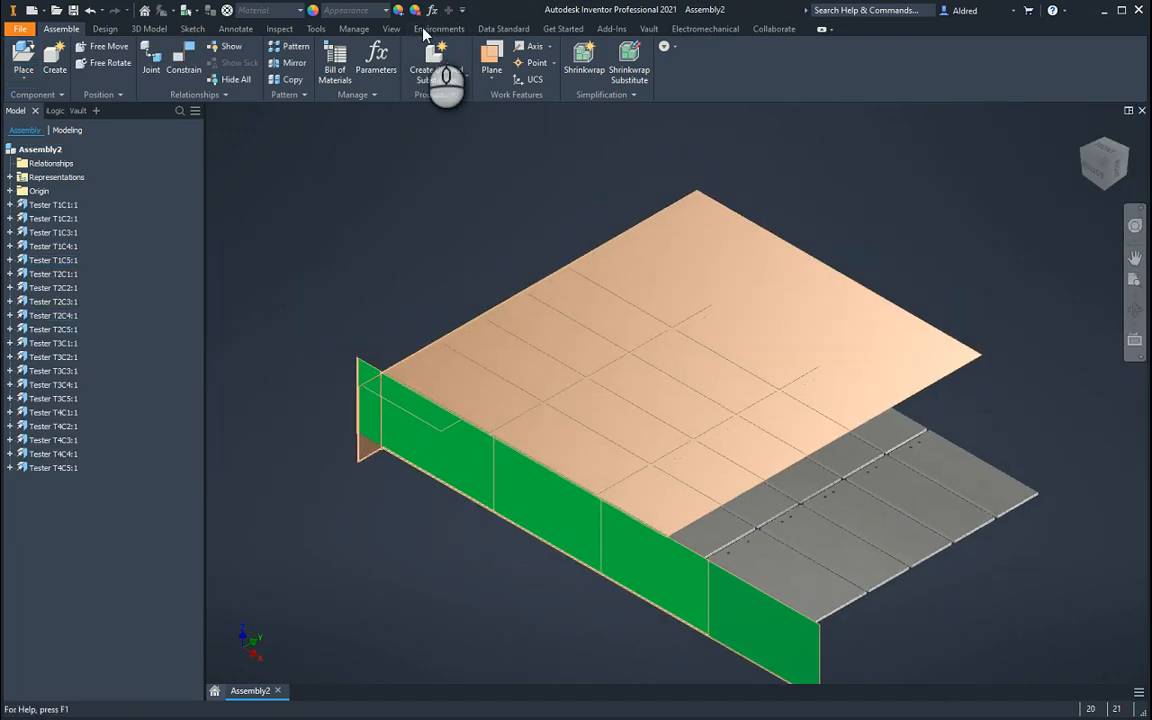
- Turn off work feature visibility and show the Vault status of the assembly files
{"action": "left_click", "coordinate": [391, 28]}
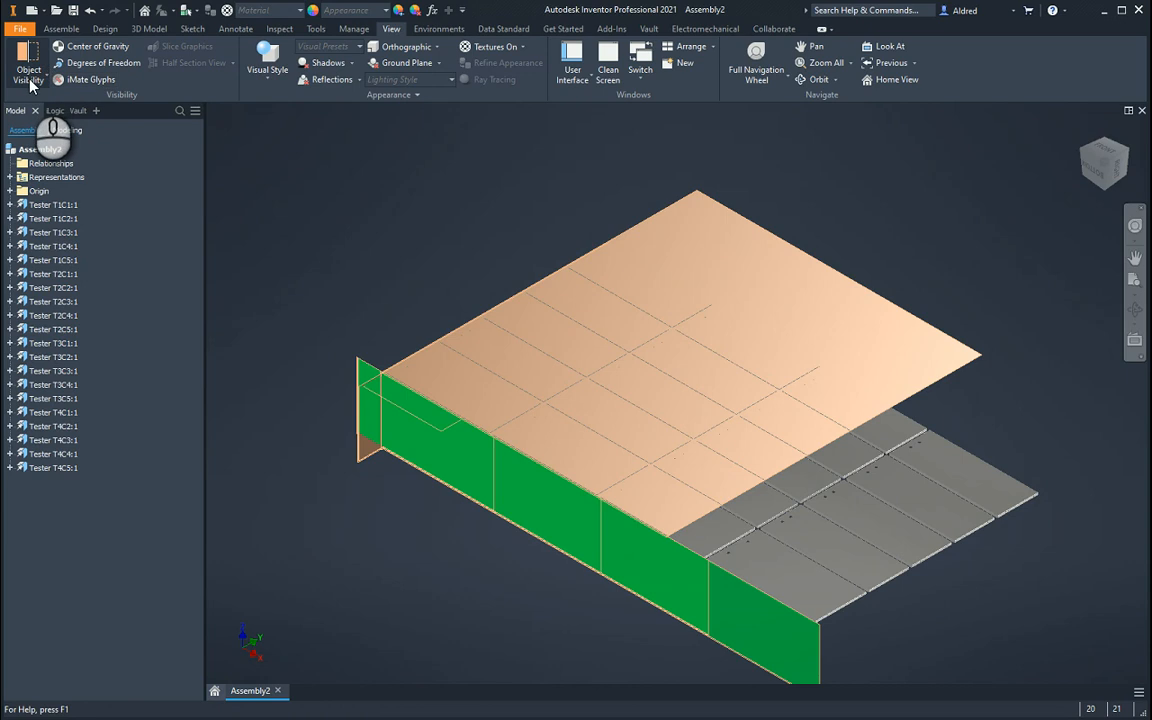
{"action": "left_click", "coordinate": [28, 74]}
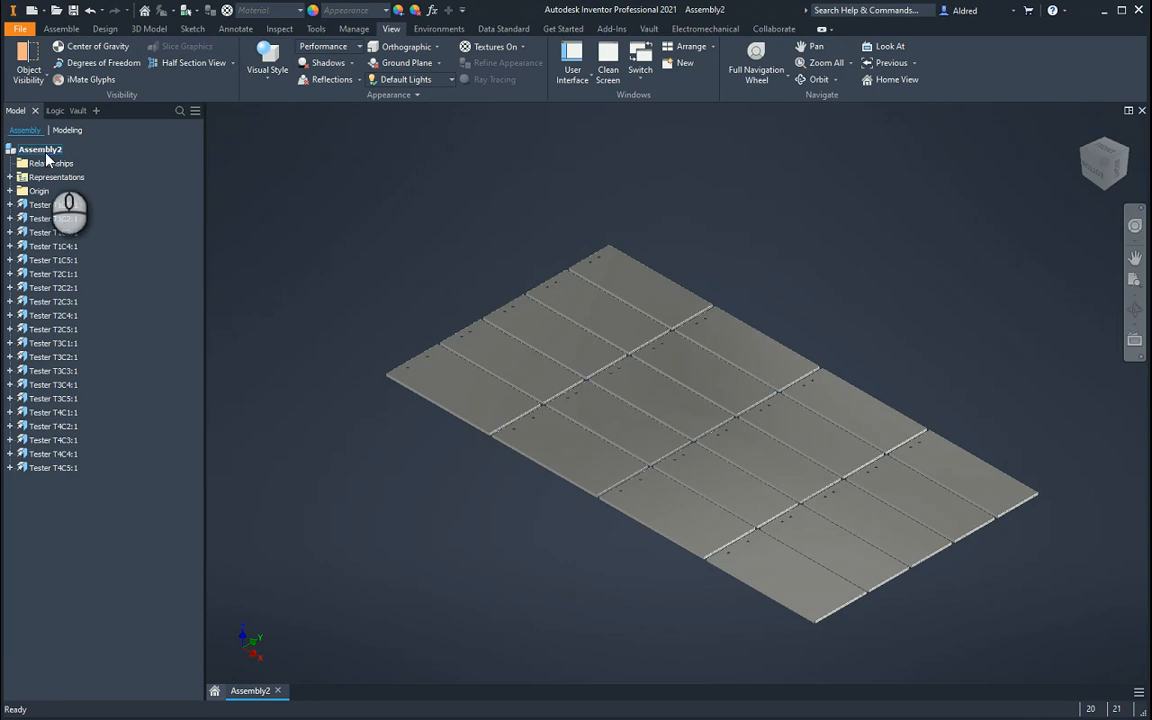
{"action": "left_click", "coordinate": [62, 110]}
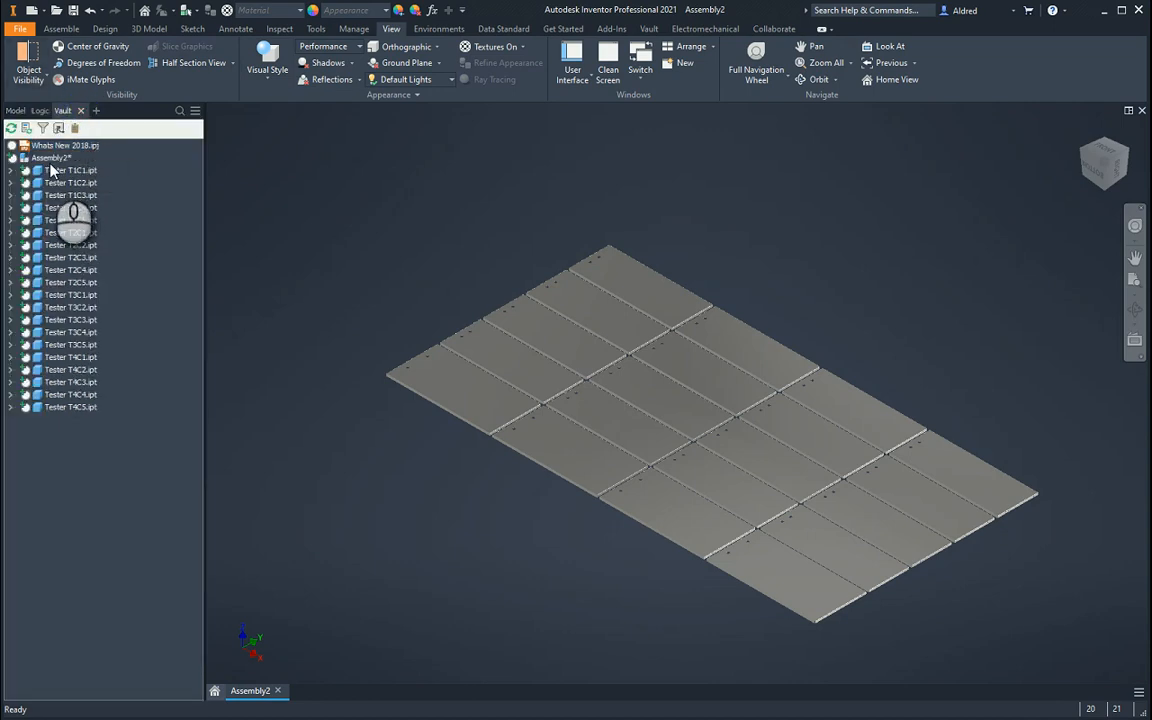
- Check in Assembly2, saving it first with the iLogic test numbering scheme
{"action": "right_click", "coordinate": [52, 158]}
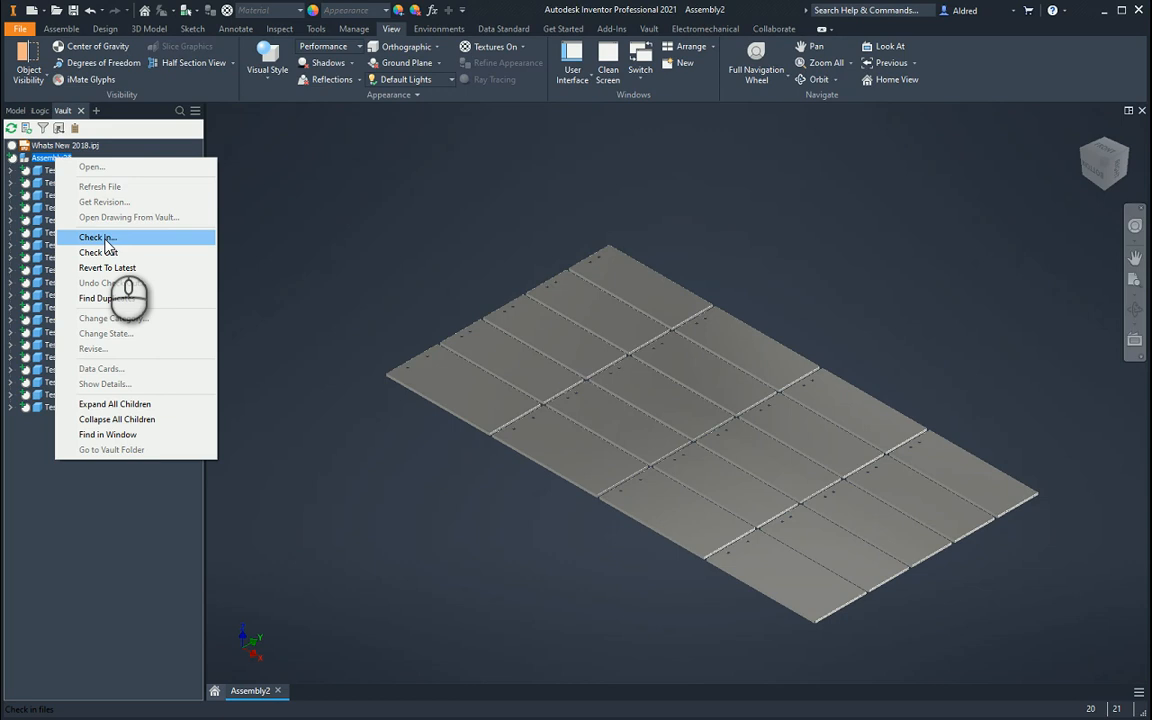
{"action": "left_click", "coordinate": [97, 237]}
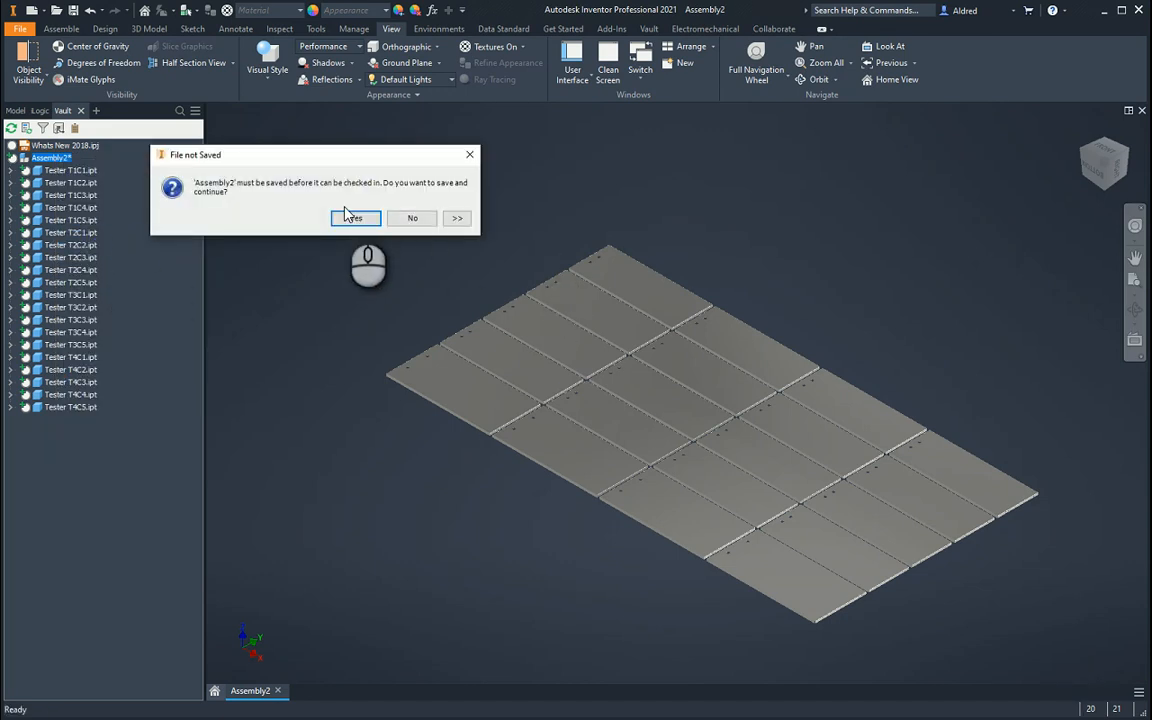
{"action": "left_click", "coordinate": [354, 218]}
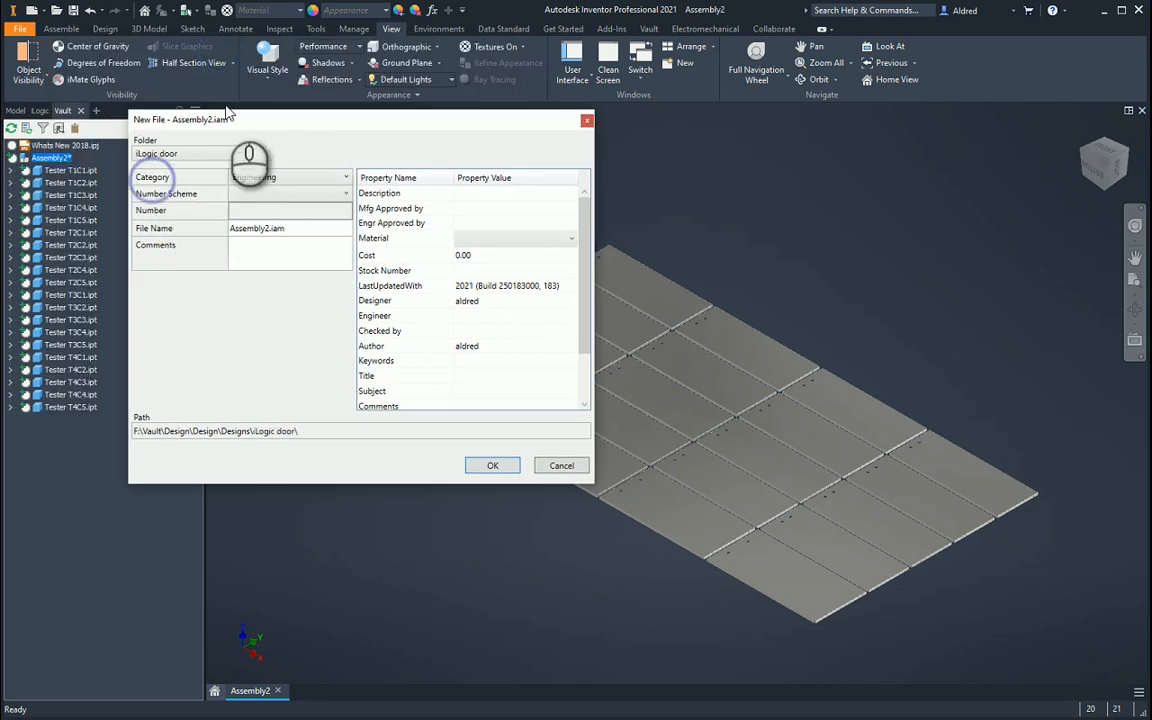
{"action": "left_click", "coordinate": [345, 193]}
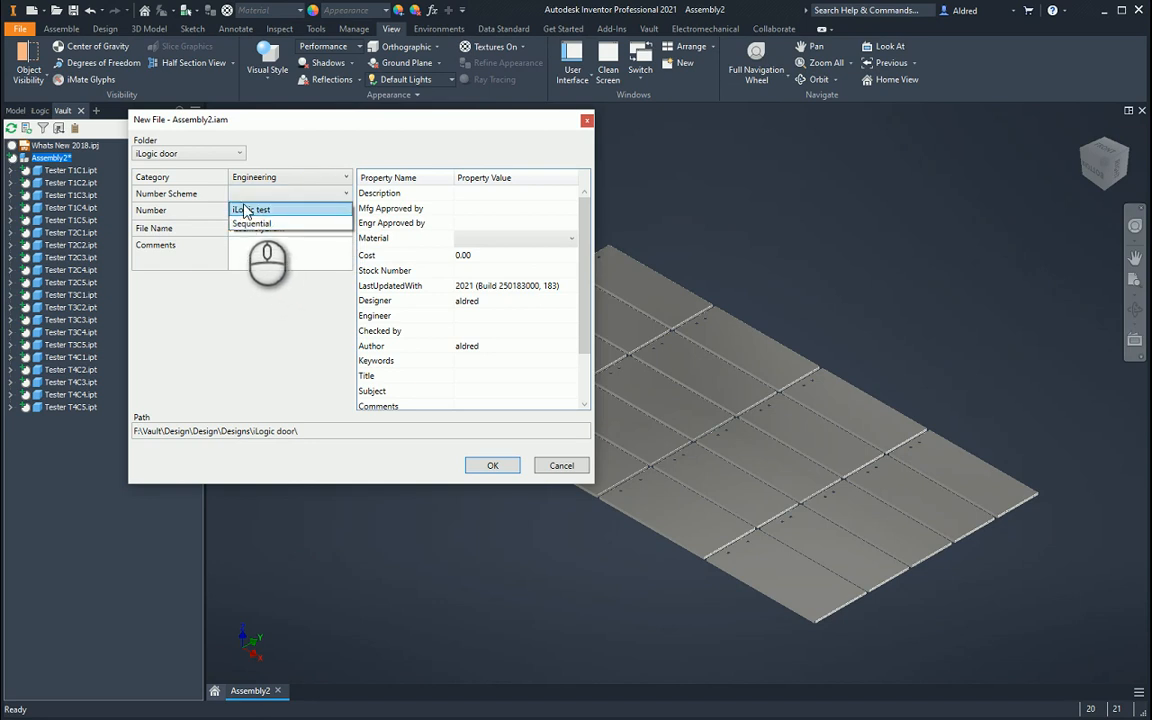
{"action": "left_click", "coordinate": [260, 209]}
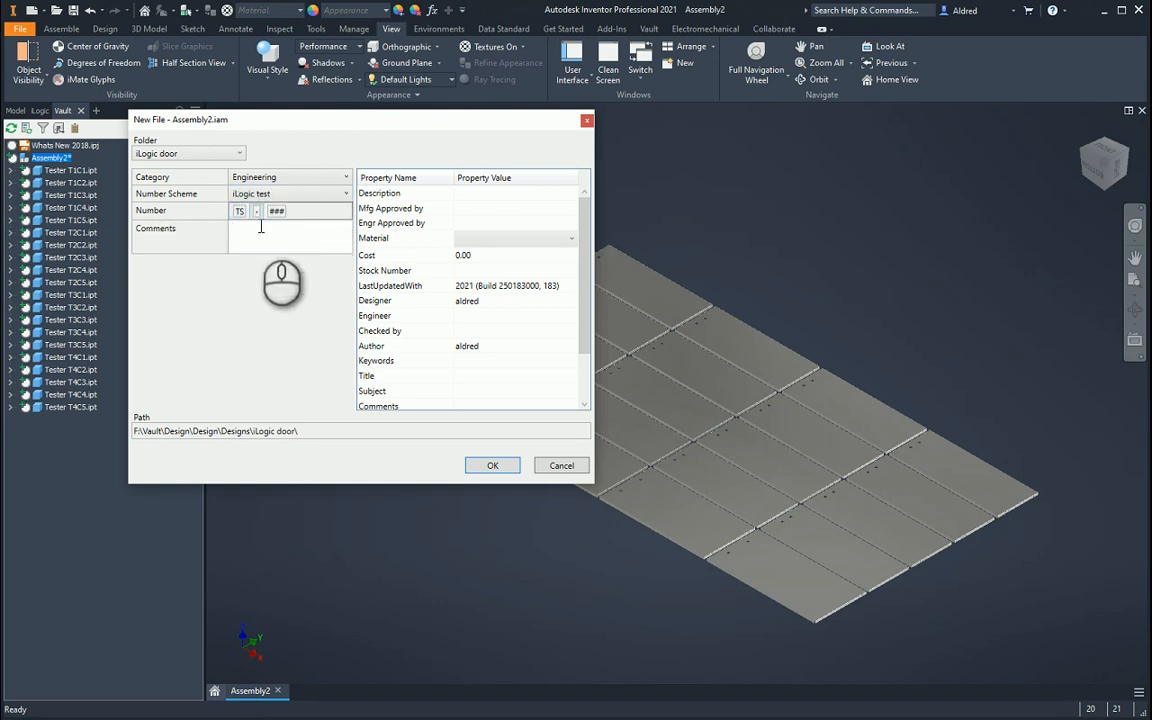
{"action": "mouse_move", "coordinate": [256, 210]}
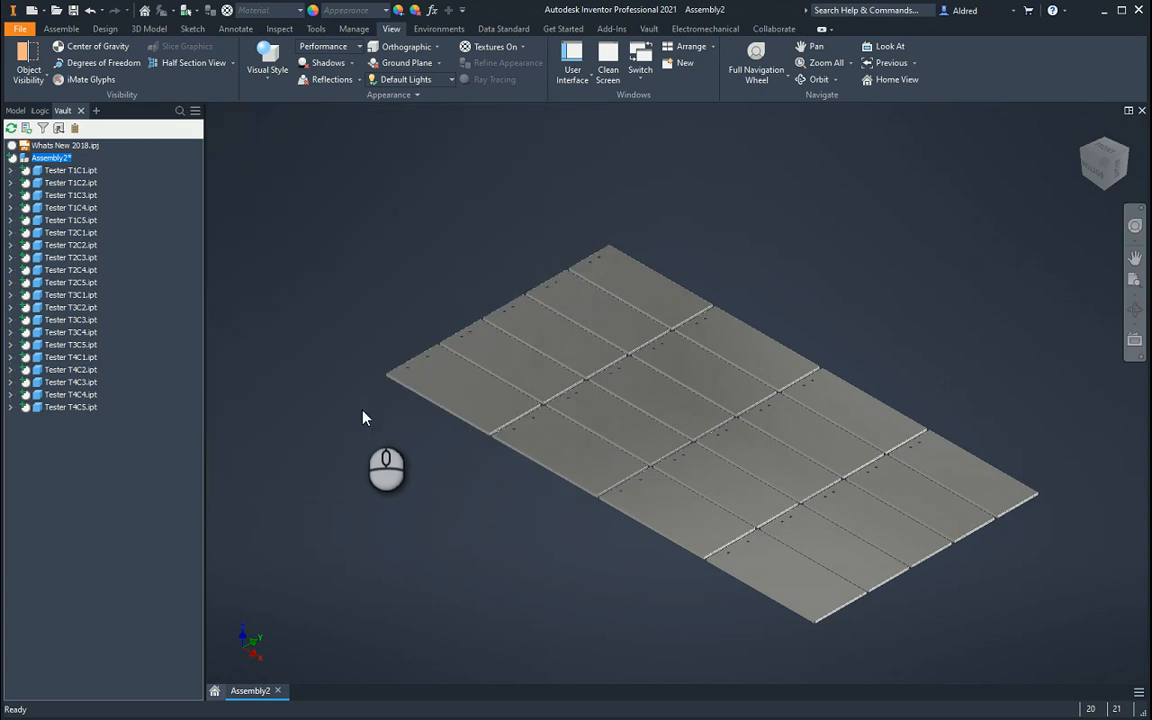
{"action": "mouse_move", "coordinate": [413, 540]}
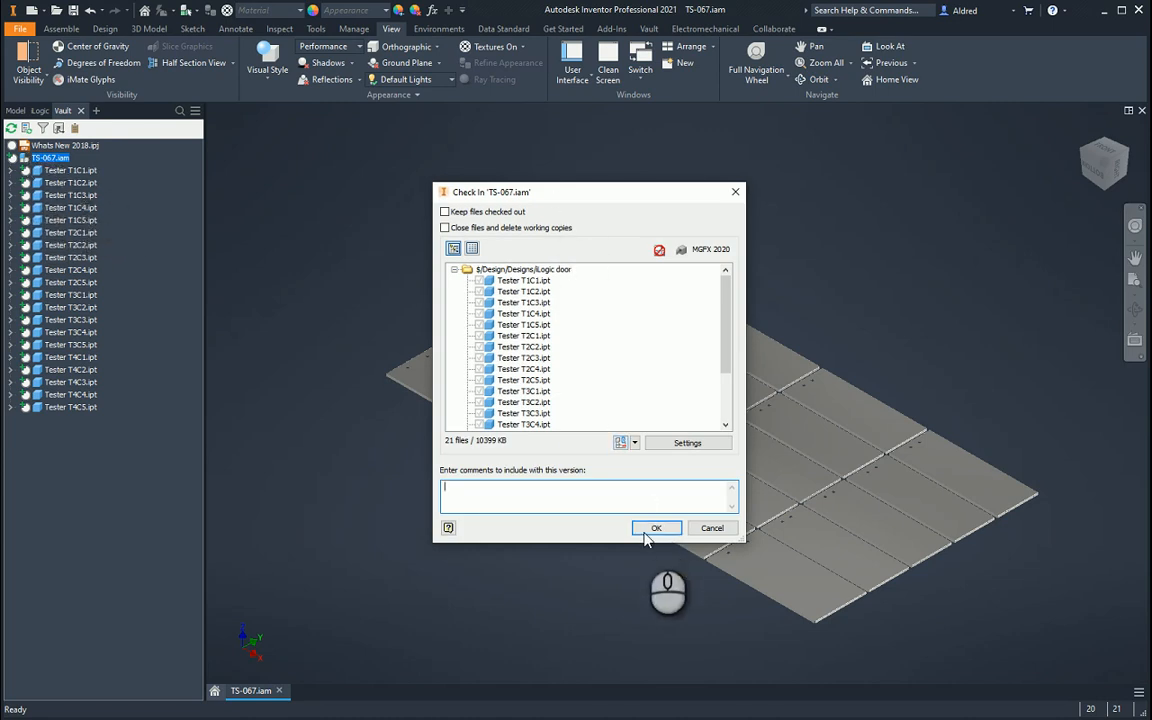
- Confirm check-in of all 21 files, with Assembly2 saved as TS-067.iam
{"action": "left_click", "coordinate": [656, 528]}
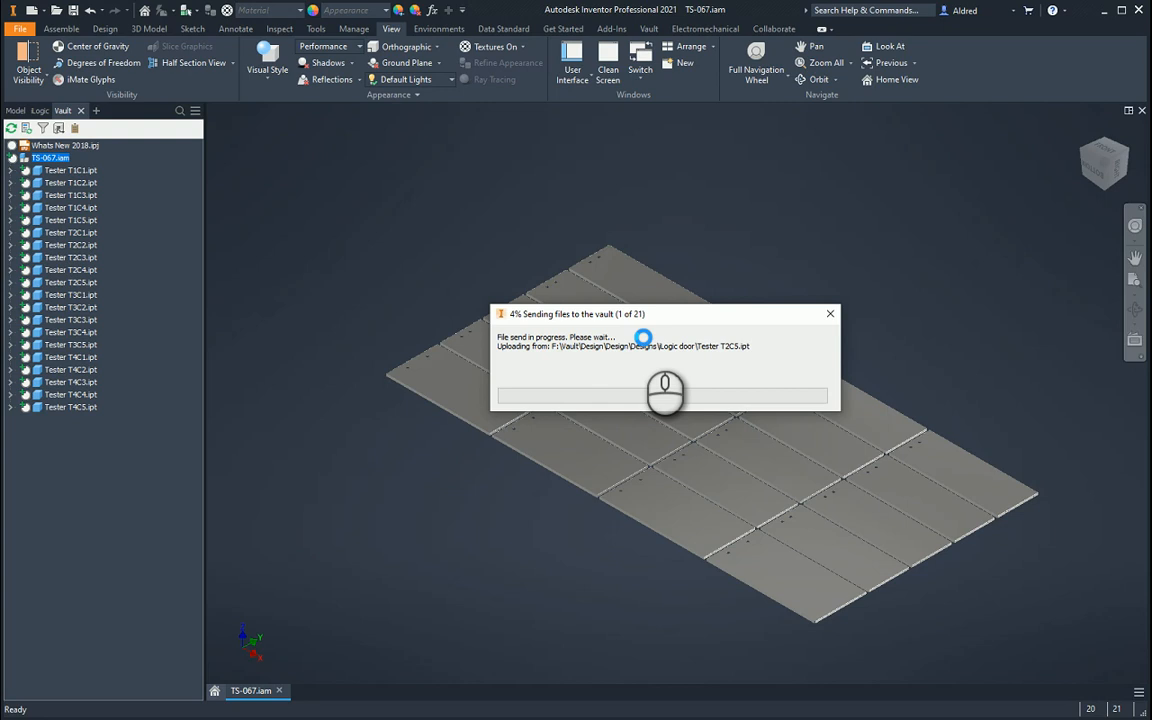
{"action": "mouse_move", "coordinate": [418, 655]}
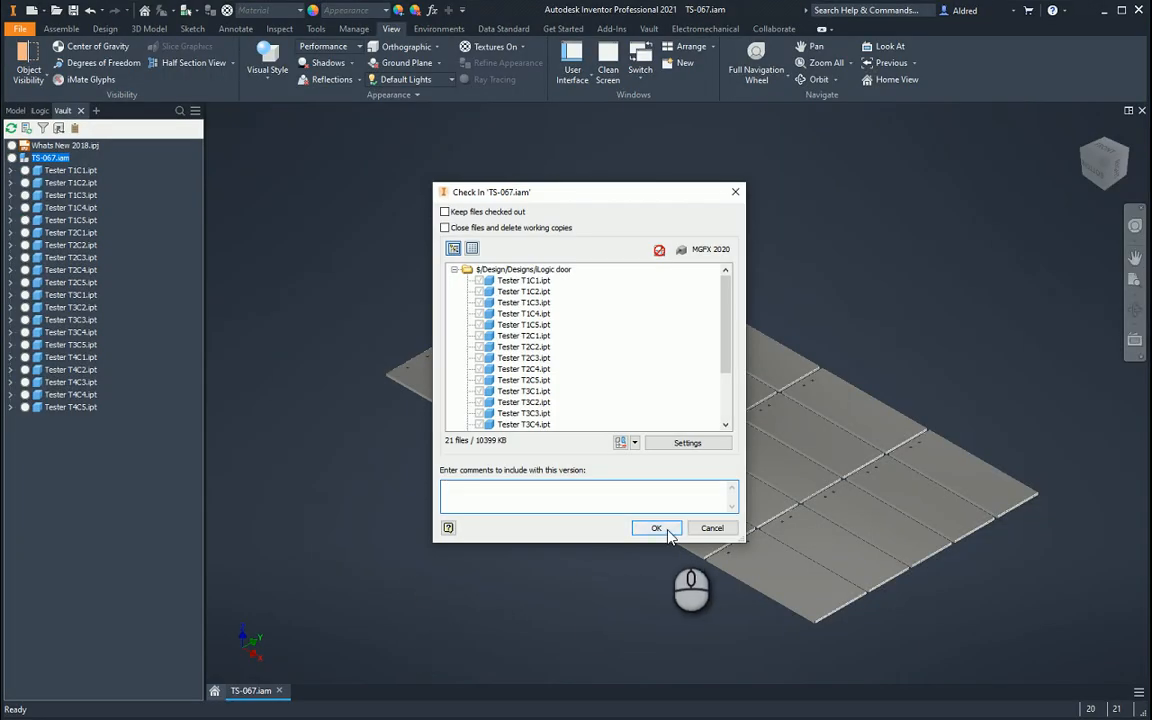
{"action": "left_click", "coordinate": [656, 528]}
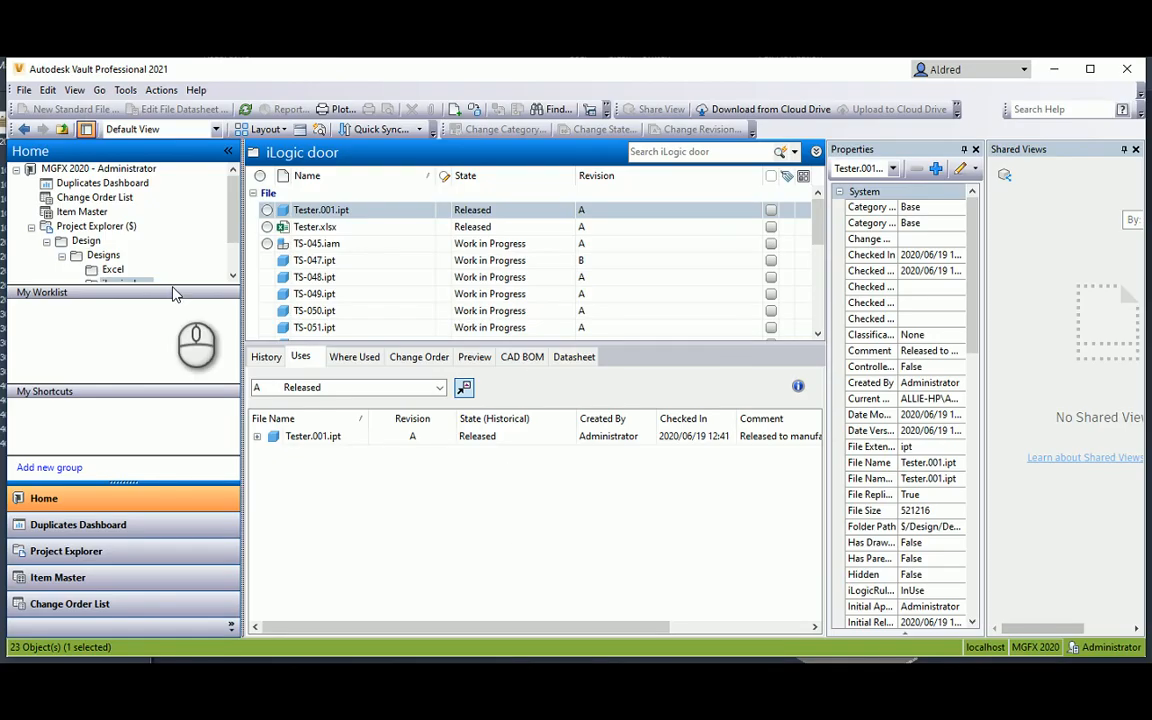
- Select the twenty Tester part files and bring up their Rename action
{"action": "left_click", "coordinate": [315, 277]}
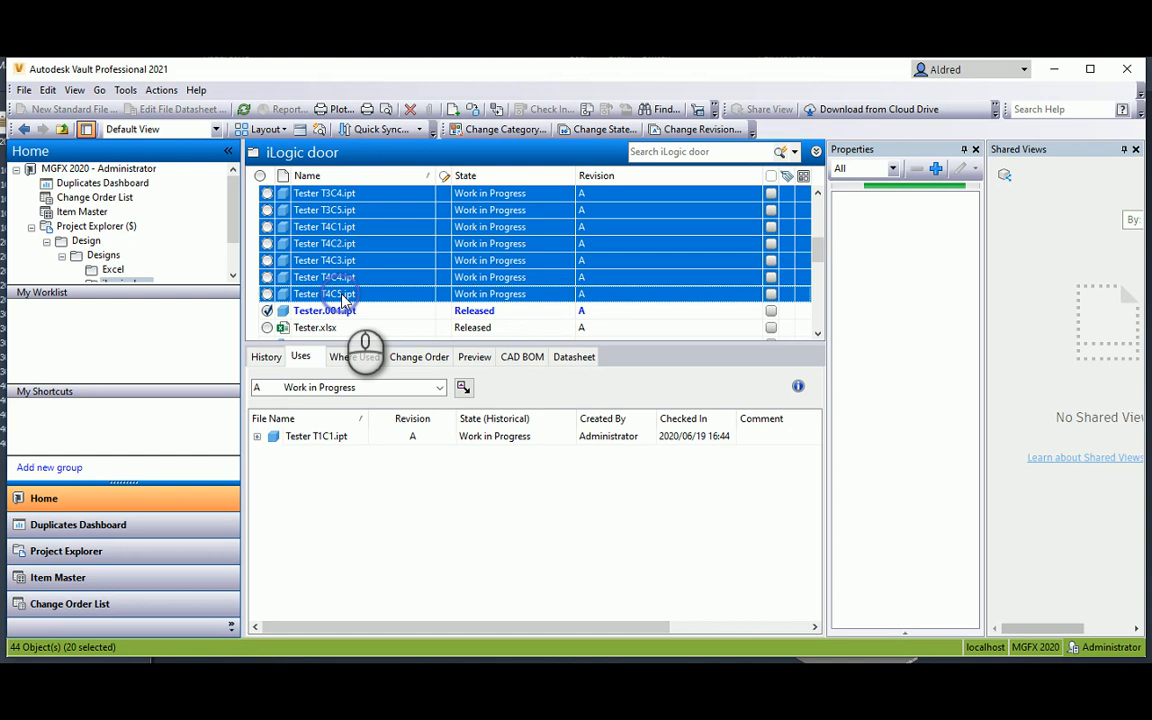
{"action": "right_click", "coordinate": [323, 293]}
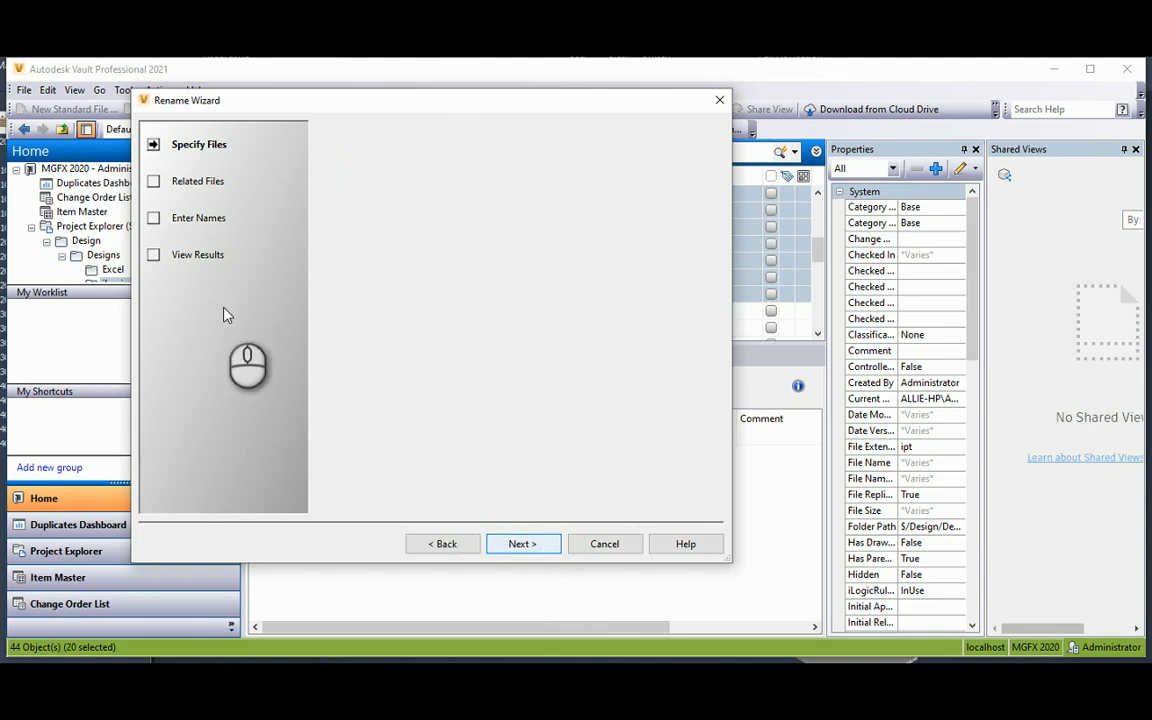
- Apply the iLogic test numbering scheme to the twenty Tester files
{"action": "left_click", "coordinate": [522, 543]}
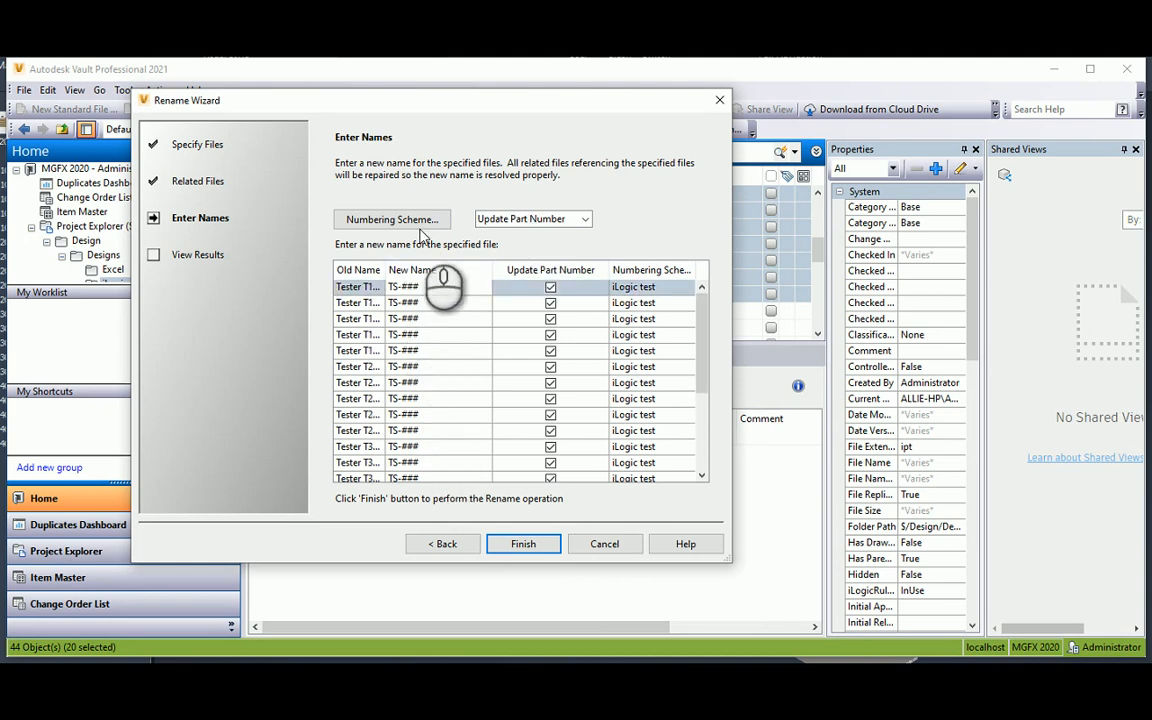
{"action": "left_click", "coordinate": [391, 219]}
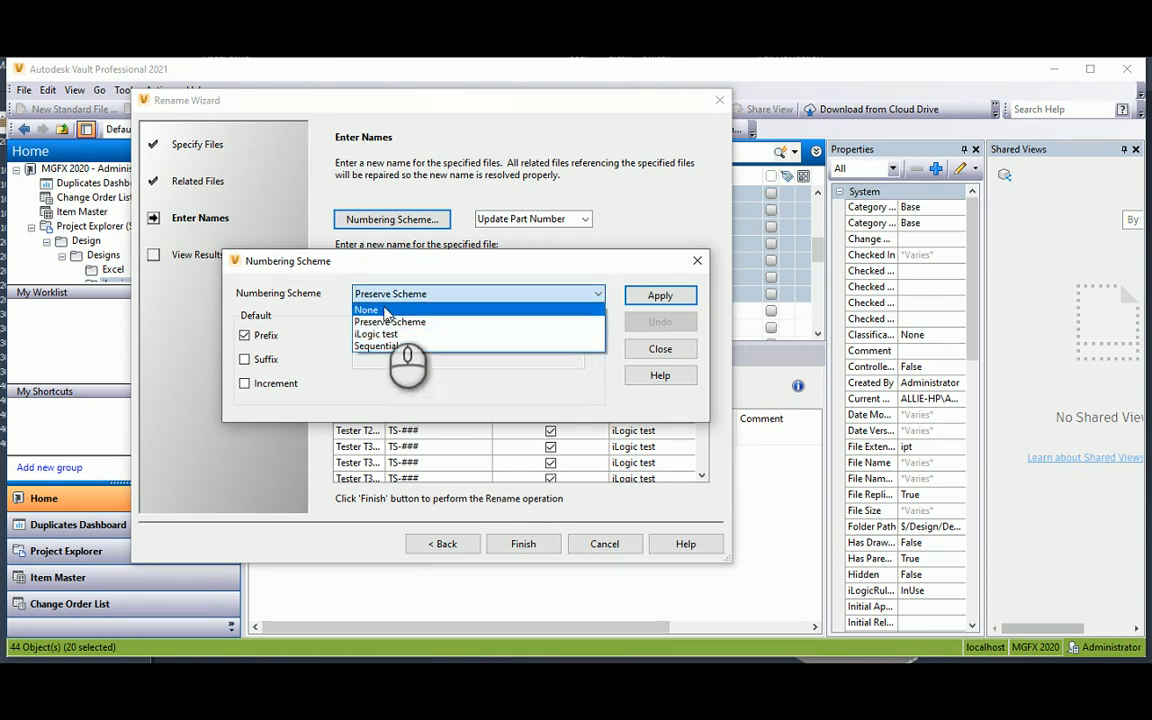
{"action": "left_click", "coordinate": [390, 321]}
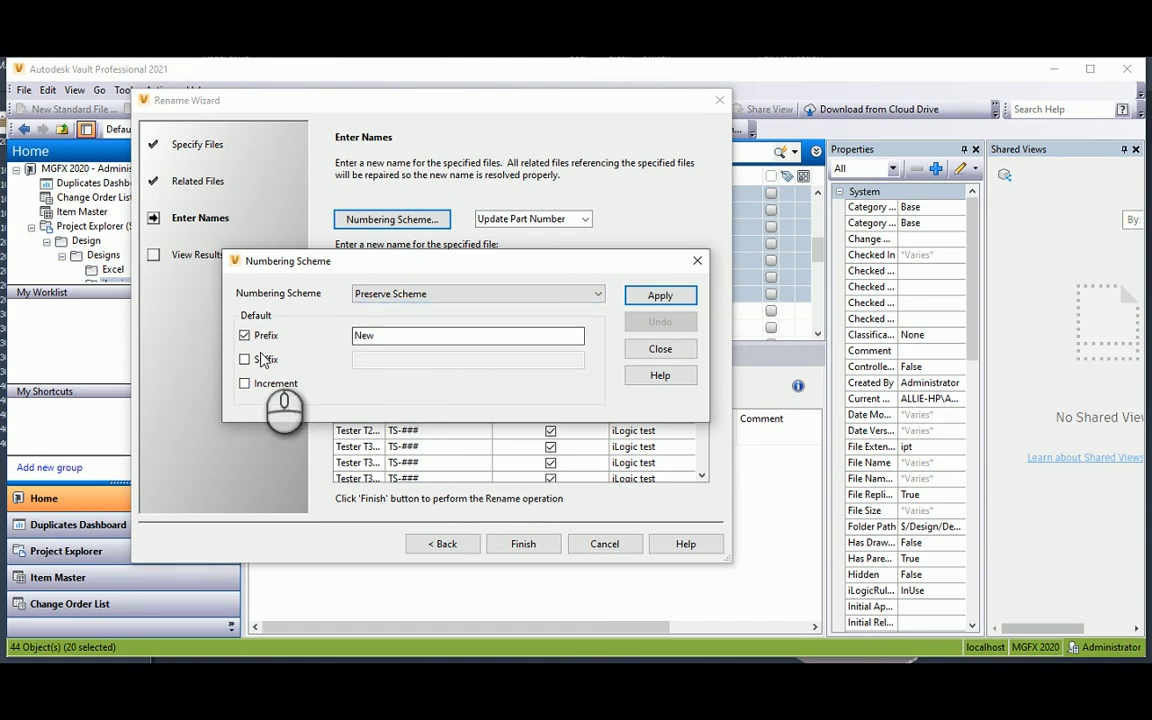
{"action": "left_click", "coordinate": [596, 293]}
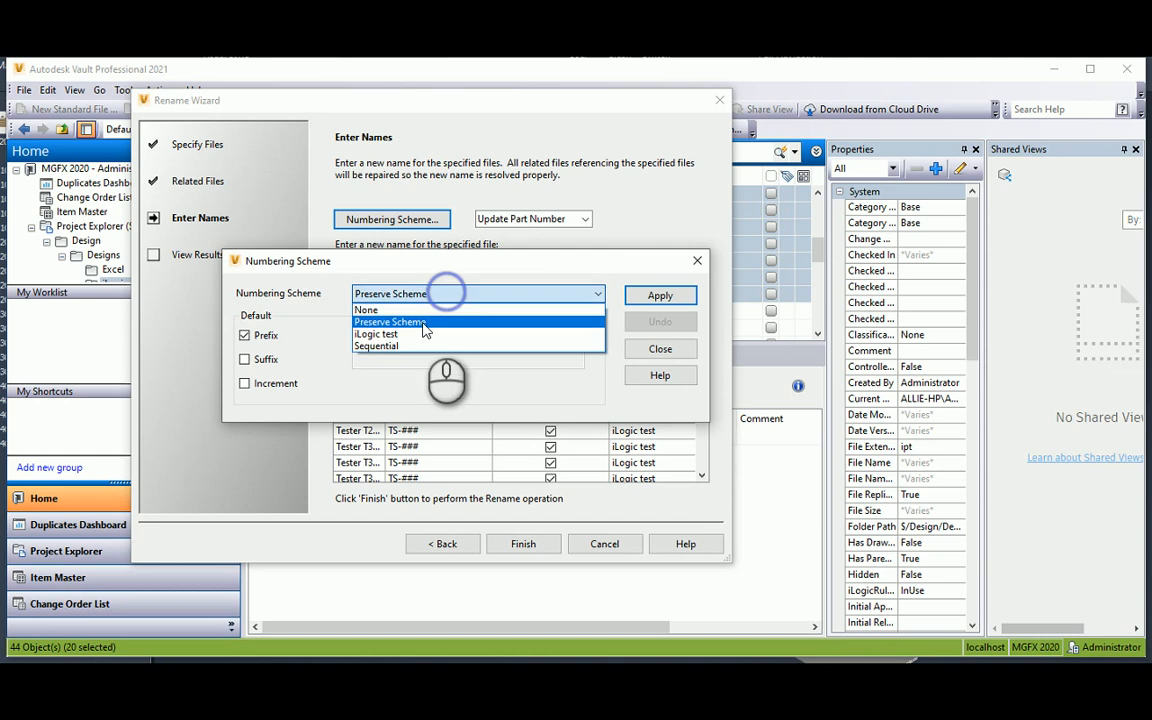
{"action": "left_click", "coordinate": [376, 333]}
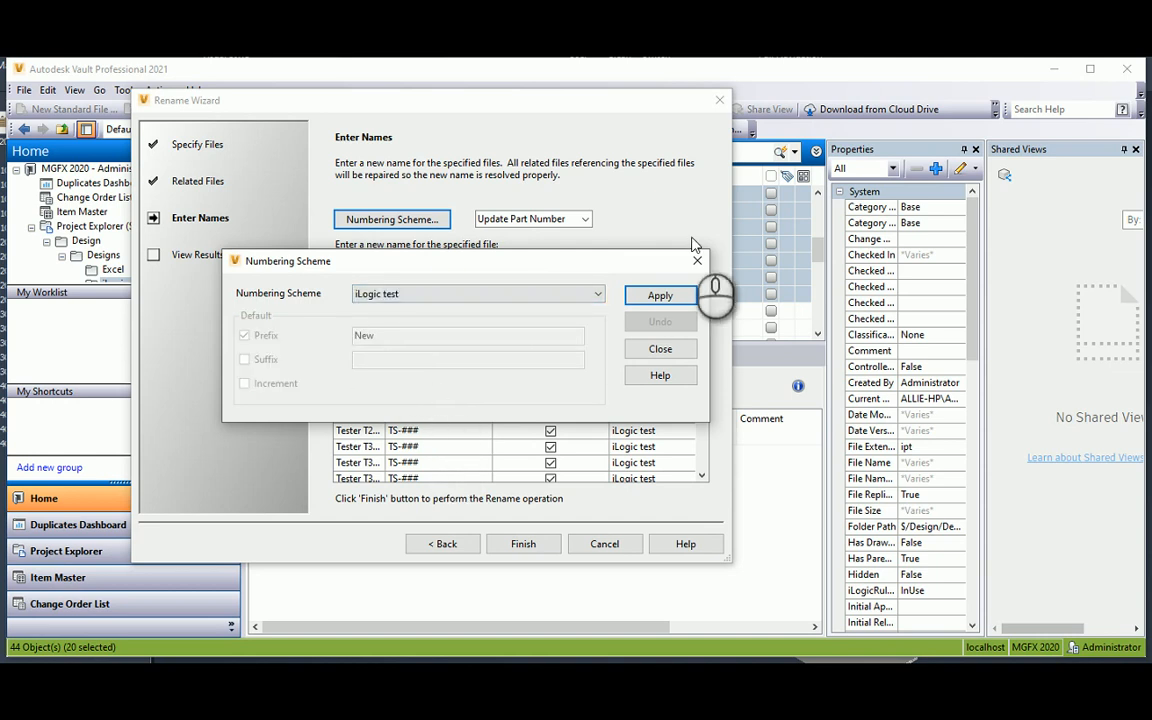
{"action": "left_click", "coordinate": [660, 295]}
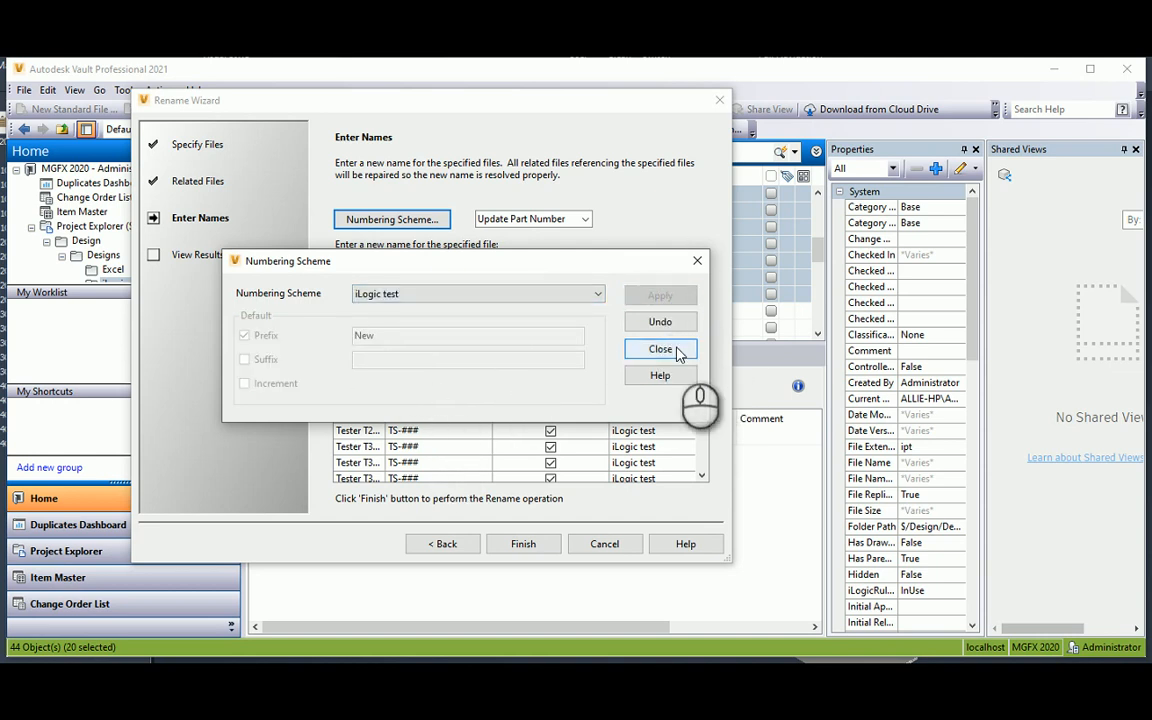
{"action": "left_click", "coordinate": [660, 349]}
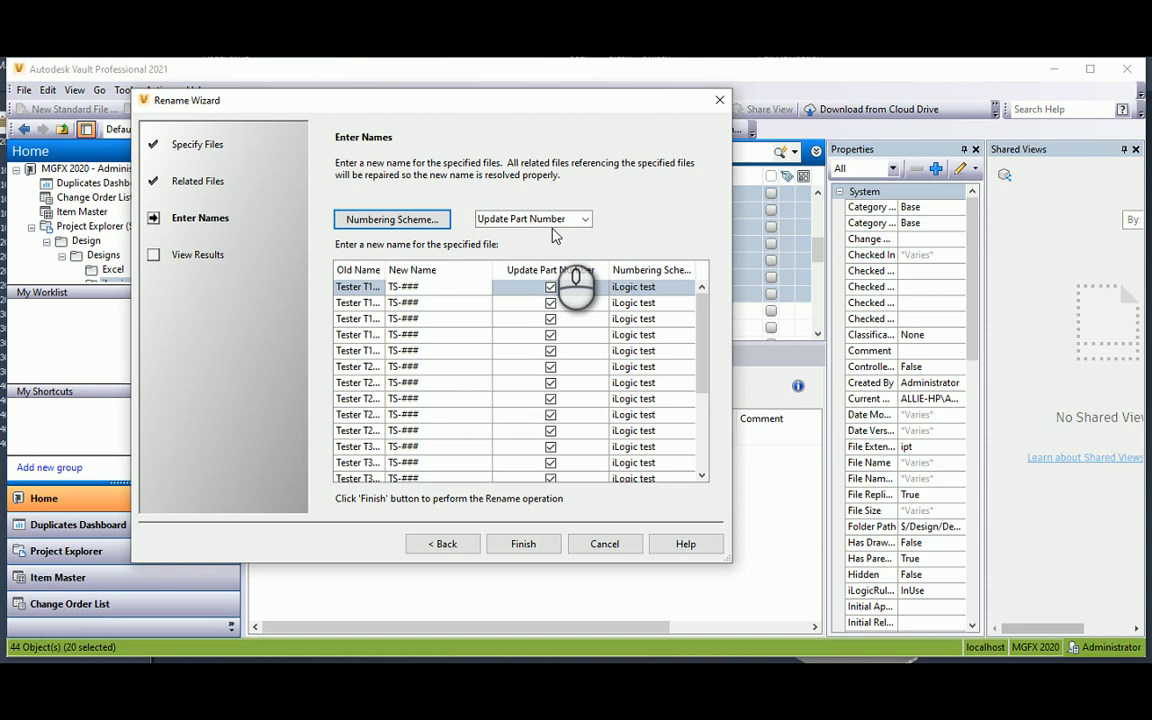
- Set Update Part Number to No and finish the rename
{"action": "left_click", "coordinate": [583, 218]}
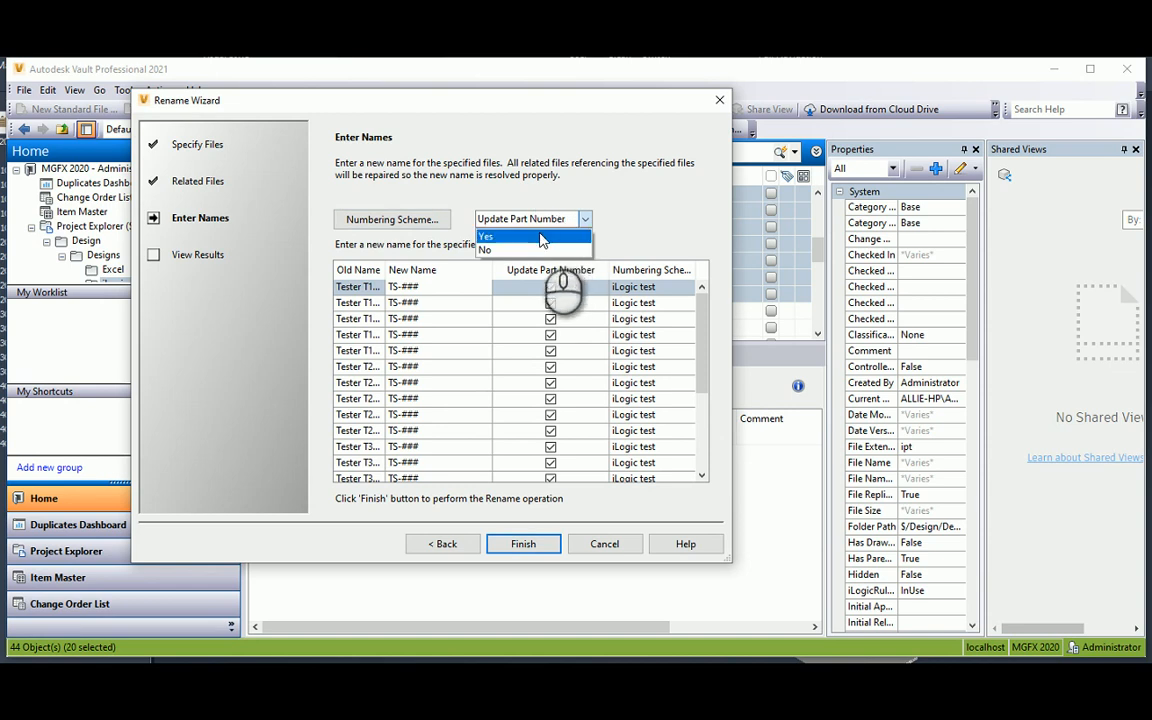
{"action": "left_click", "coordinate": [486, 236]}
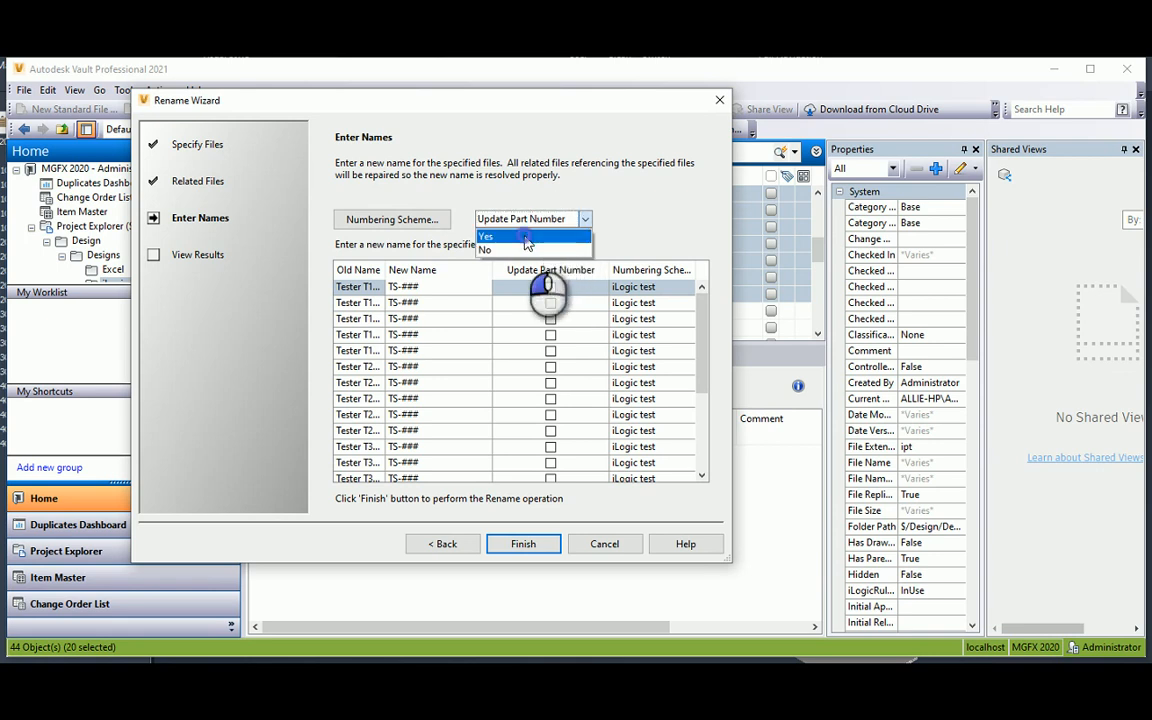
{"action": "left_click", "coordinate": [523, 543]}
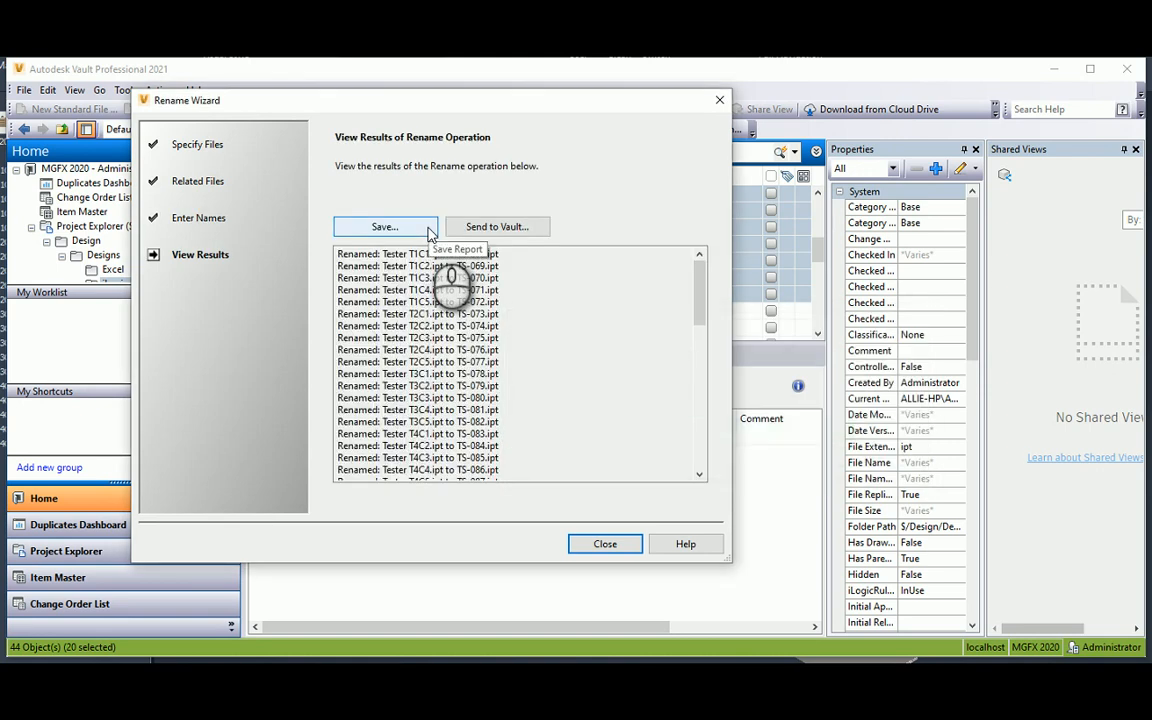
- Close the wizard and view TS-068.ipt's latest version, commented Rename, in History
{"action": "left_click", "coordinate": [604, 543]}
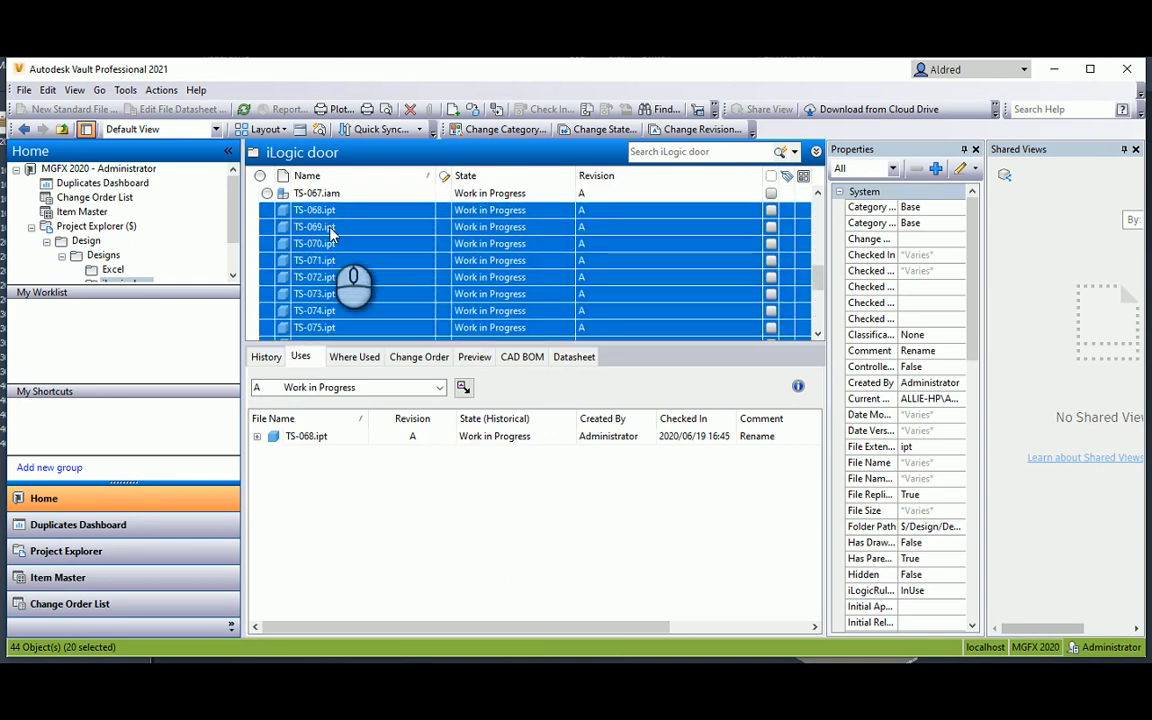
{"action": "left_click", "coordinate": [314, 210]}
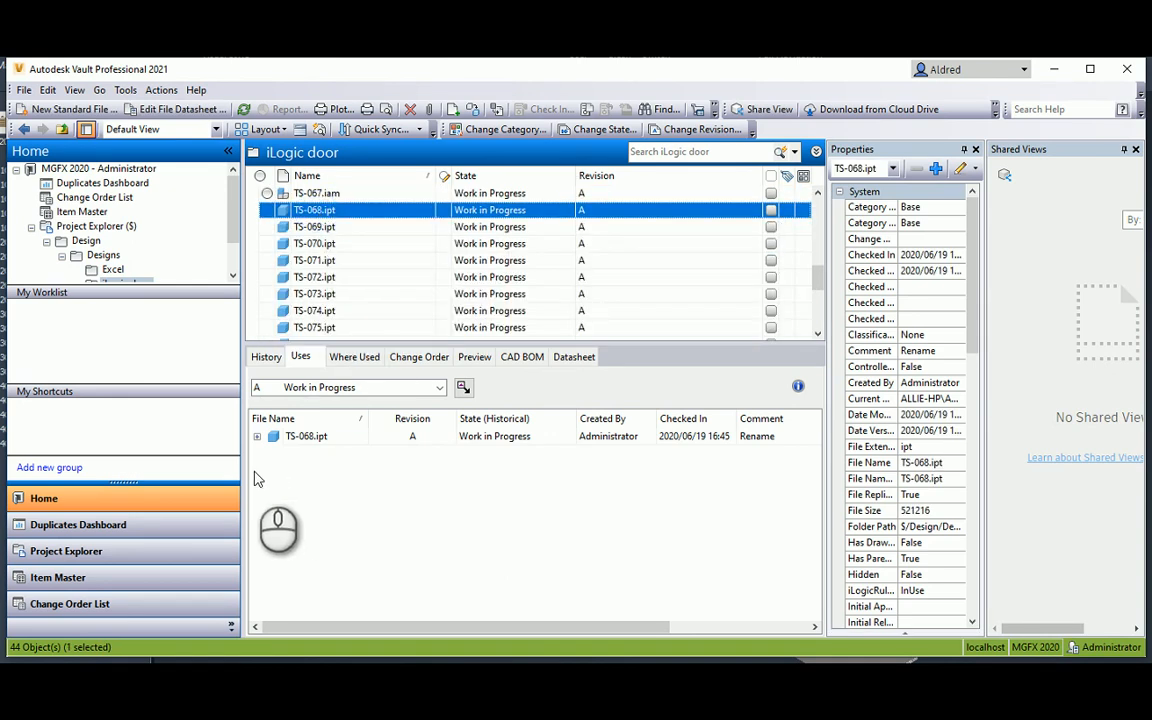
{"action": "left_click", "coordinate": [265, 356]}
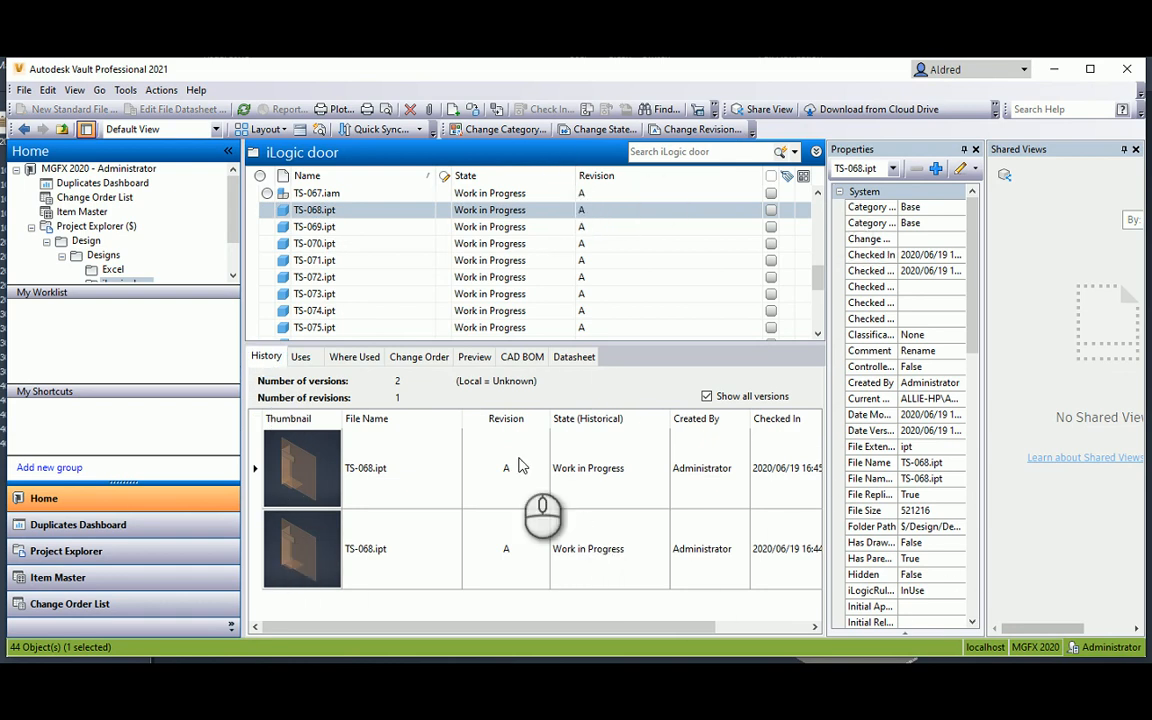
{"action": "left_click", "coordinate": [520, 468]}
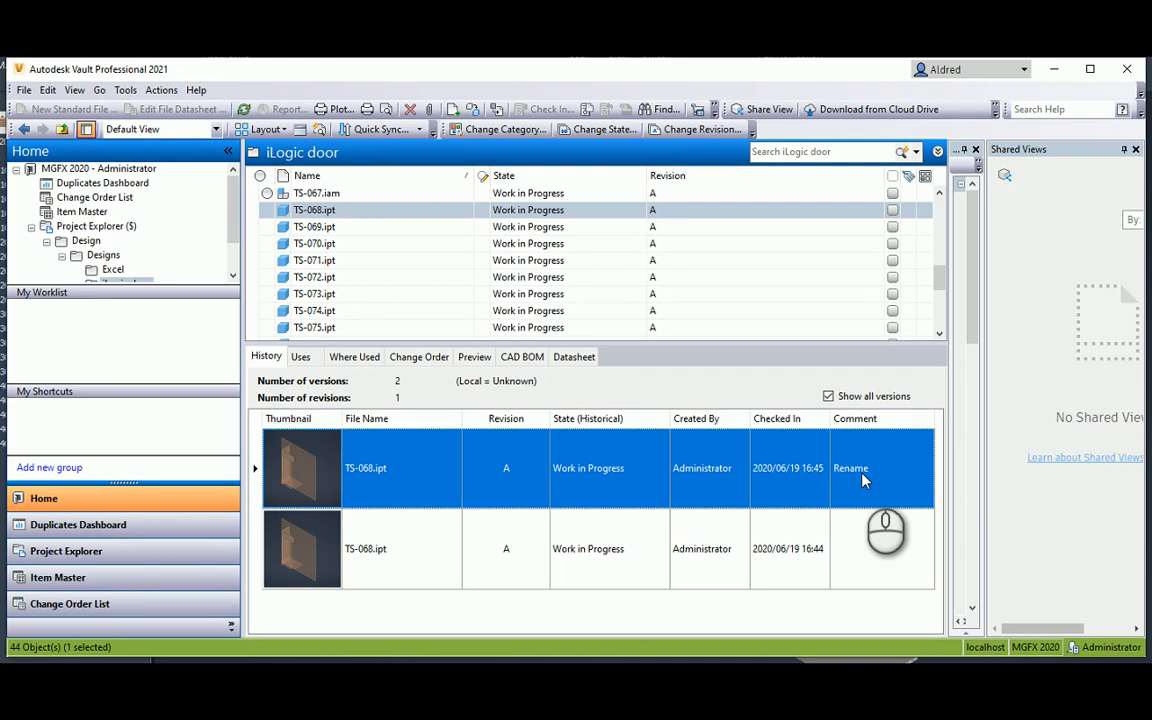
{"action": "mouse_move", "coordinate": [437, 244]}
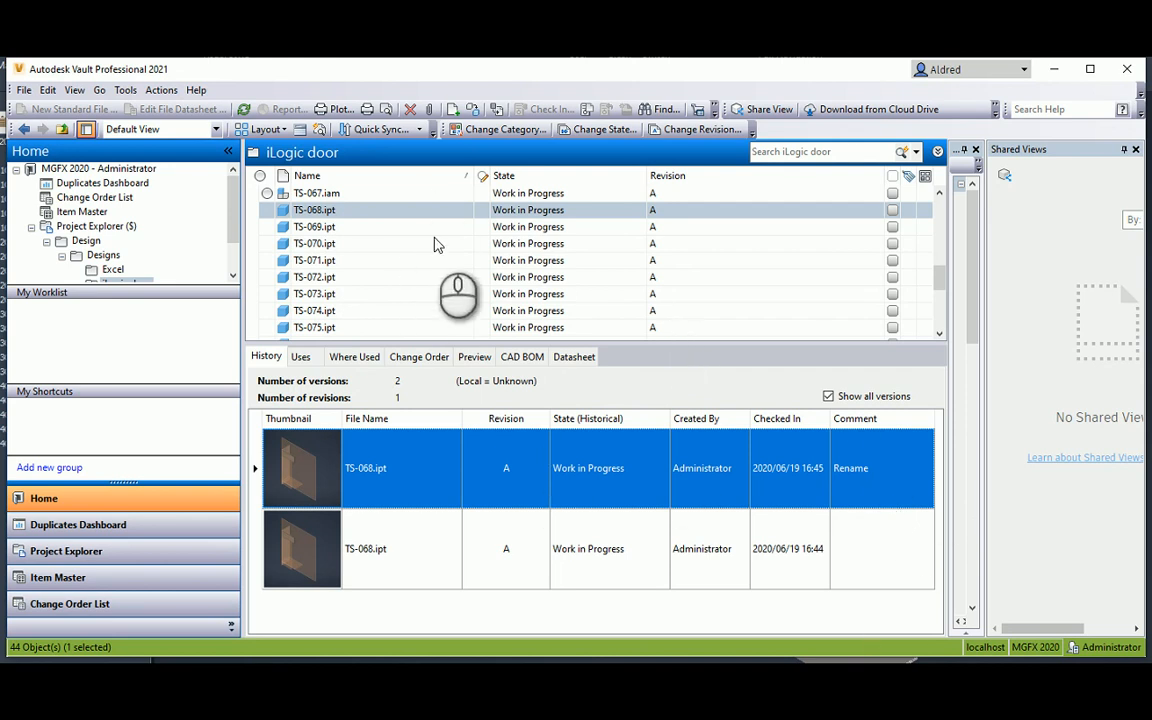